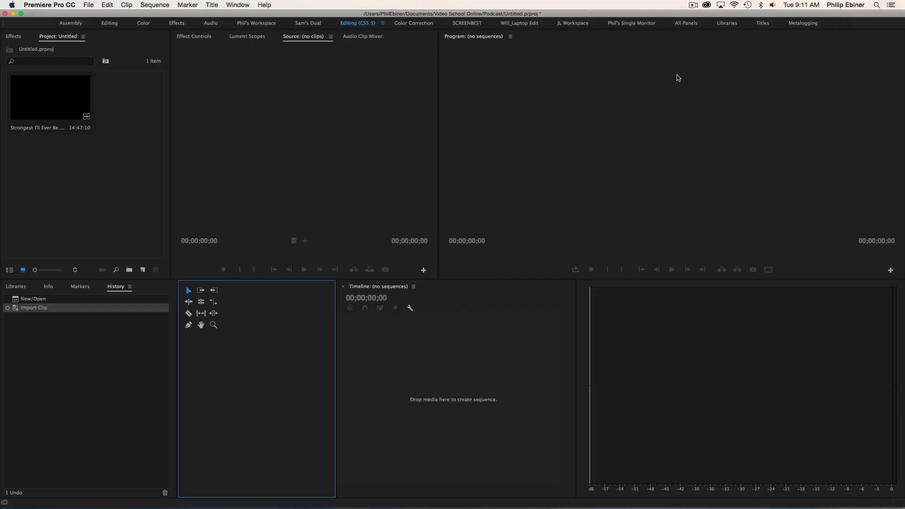
mouse_move(663, 87)
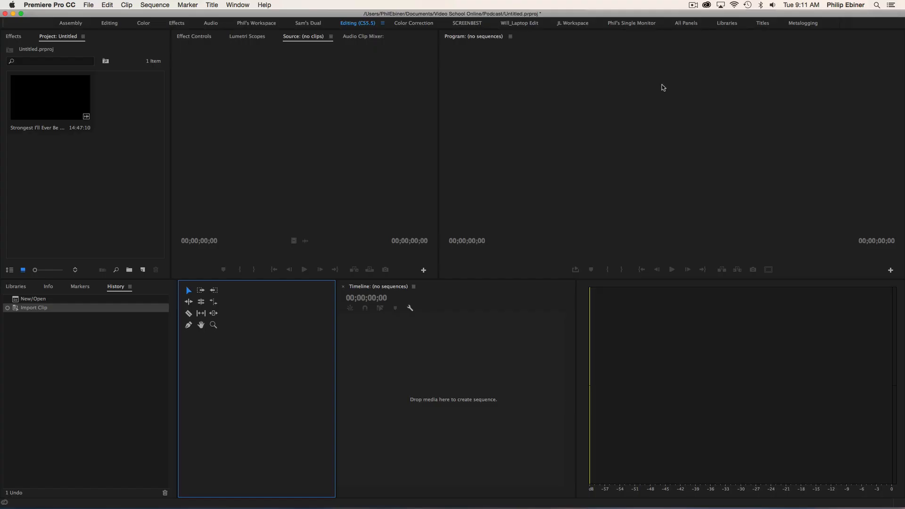
mouse_move(627, 128)
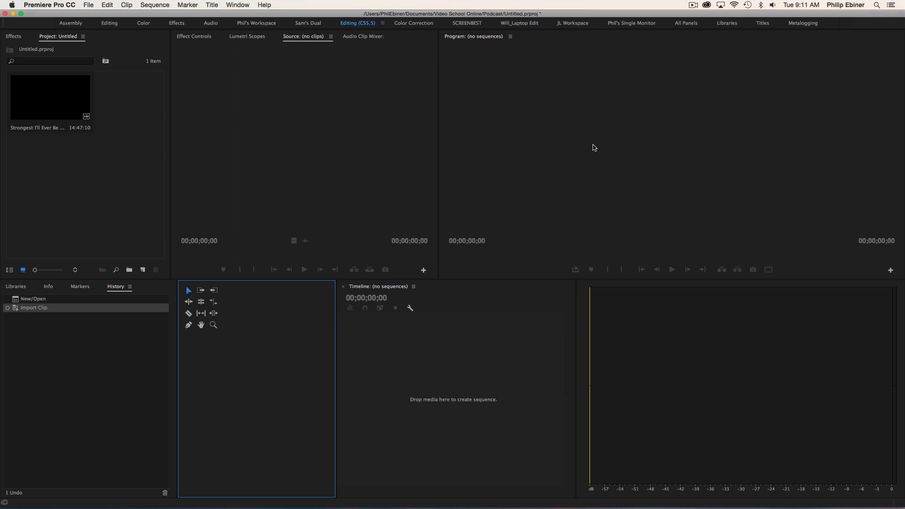
mouse_move(597, 157)
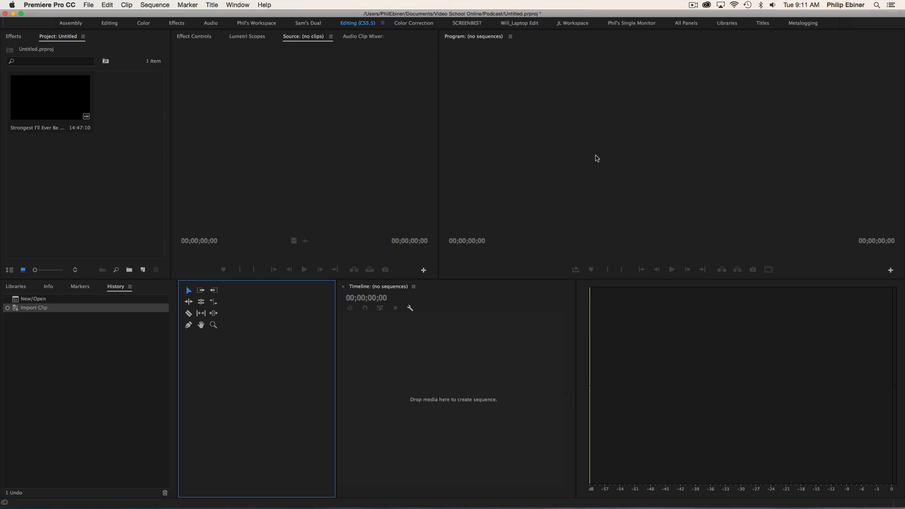
Check the Preview screenshot, then place Project before Effects and Source before Lumetri Scopes.
key("cmd+tab")
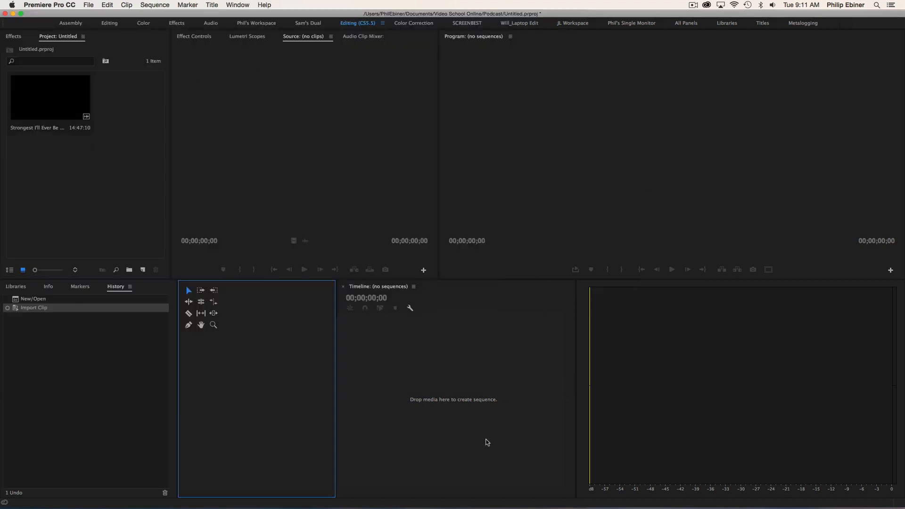
mouse_move(658, 250)
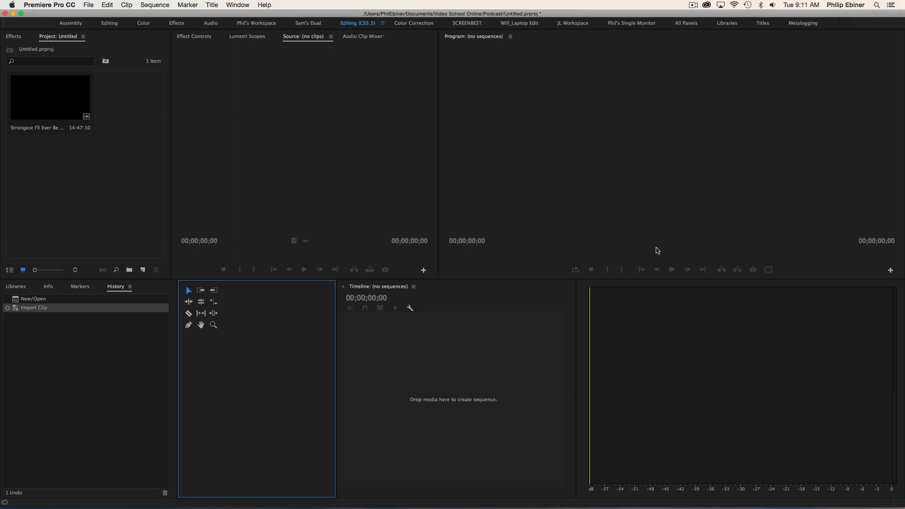
mouse_move(498, 345)
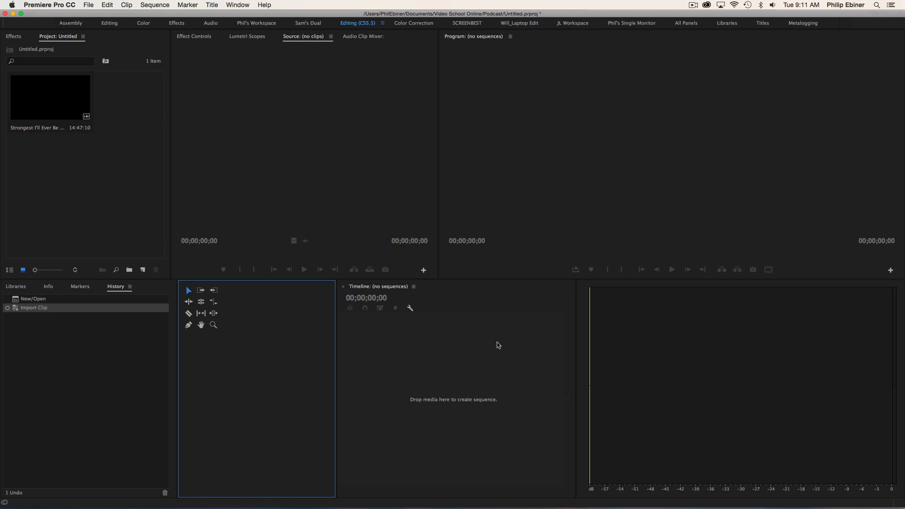
mouse_move(500, 337)
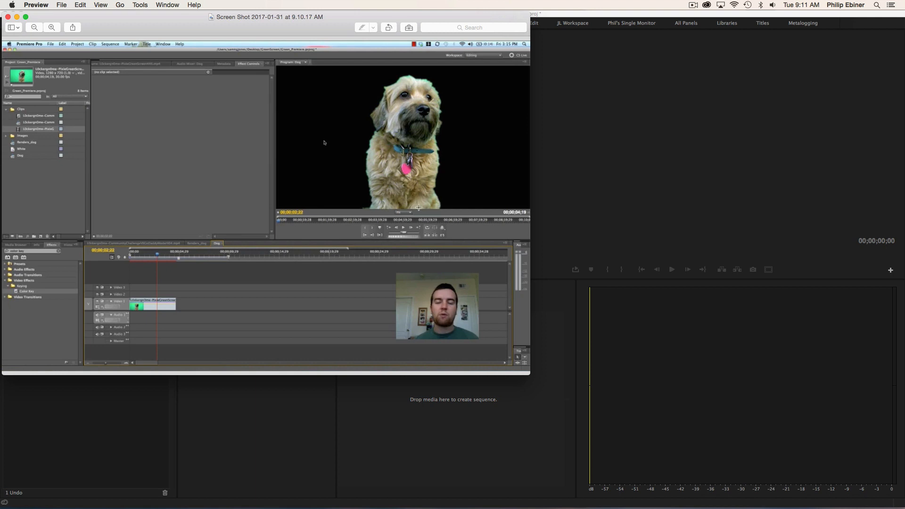
mouse_move(605, 153)
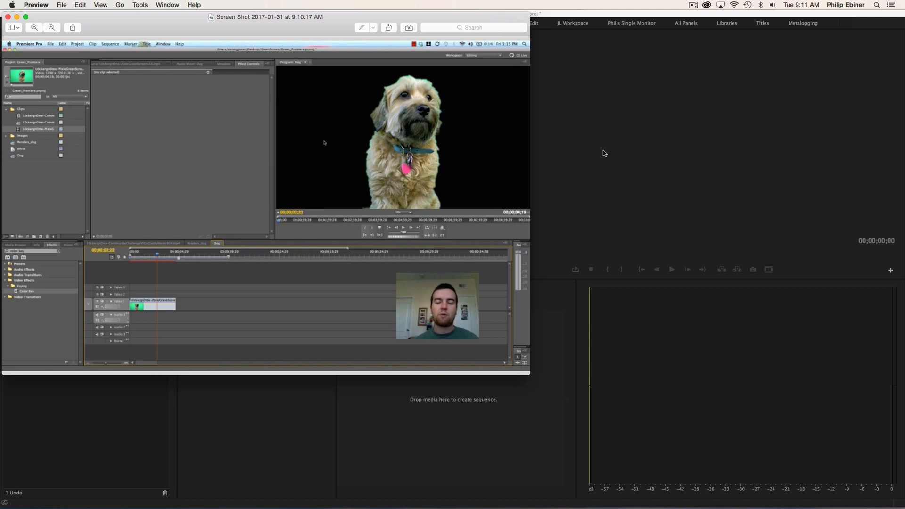
mouse_move(663, 187)
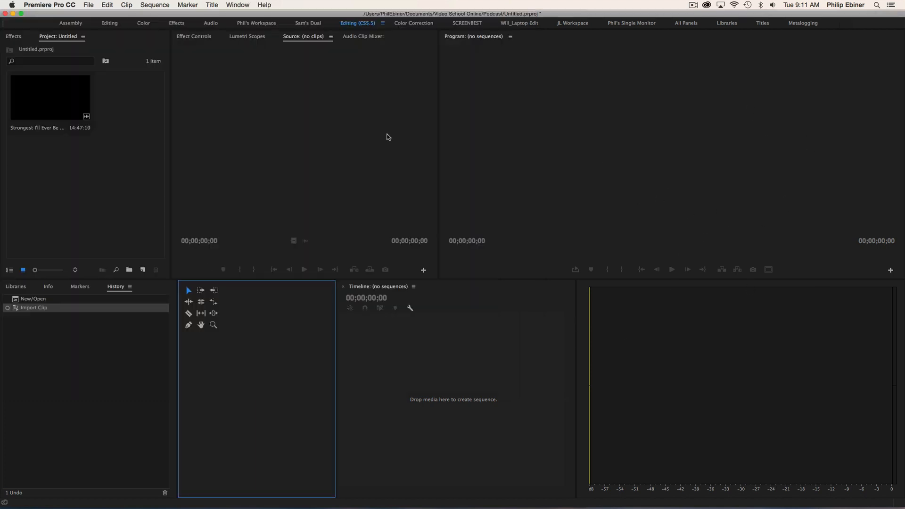
left_click(49, 5)
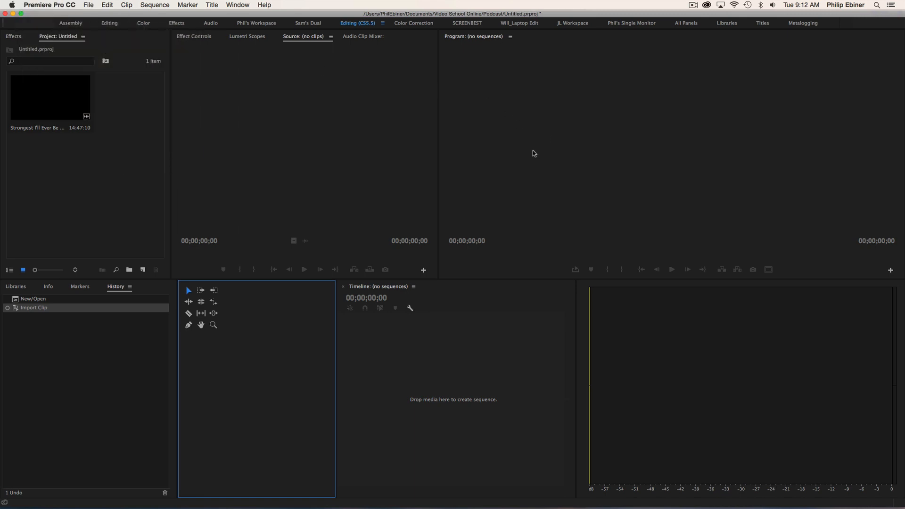
mouse_move(485, 144)
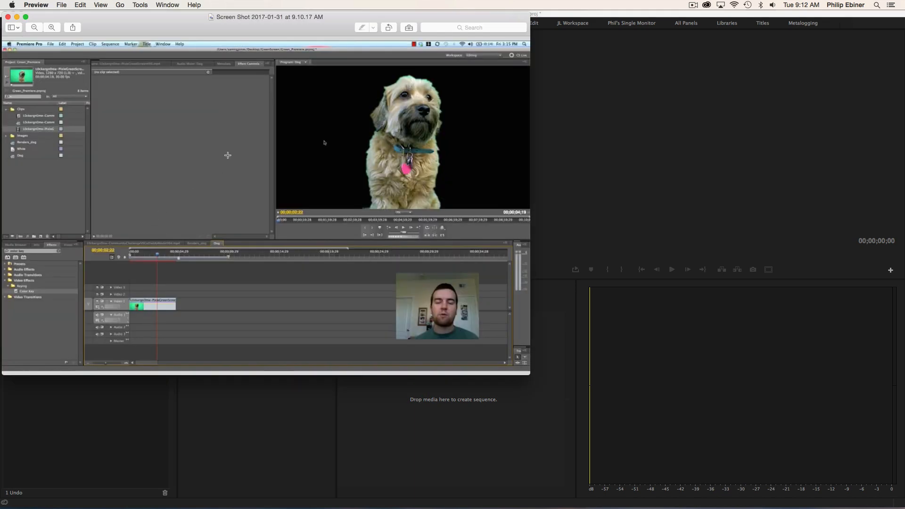
mouse_move(698, 113)
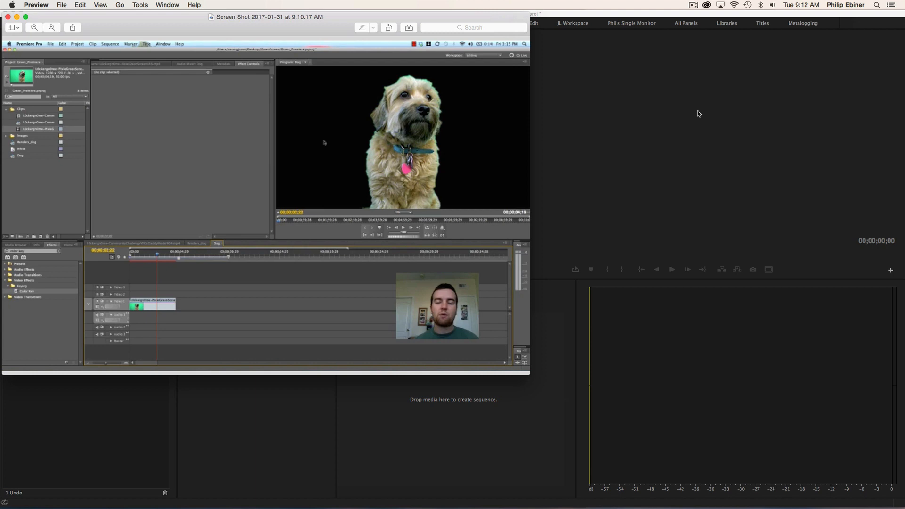
mouse_move(659, 169)
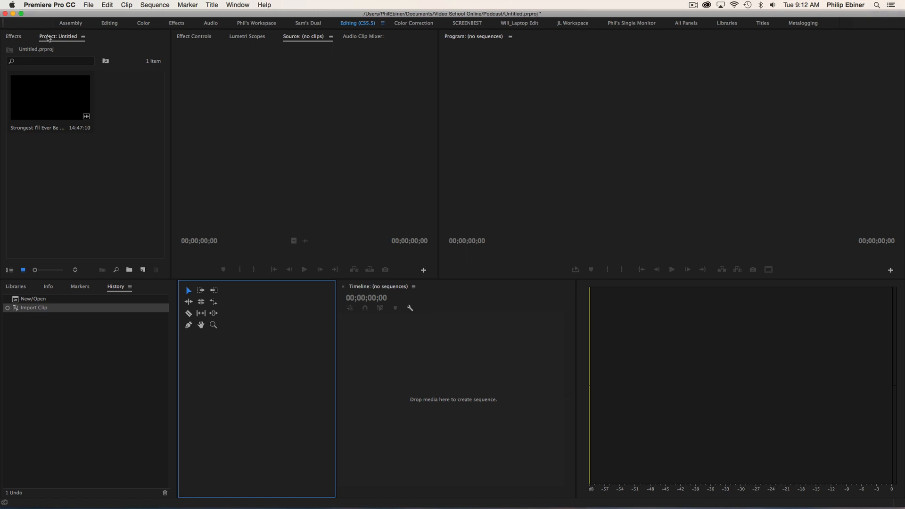
left_click(57, 36)
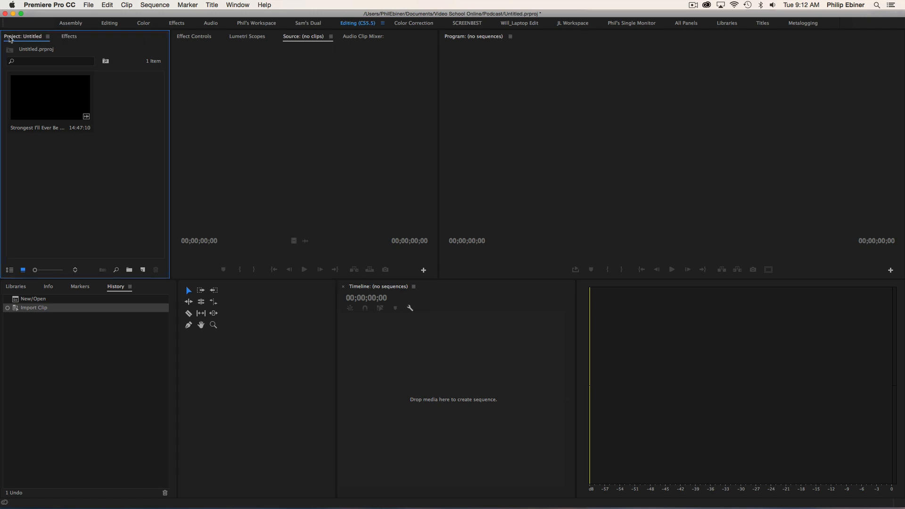
mouse_move(62, 35)
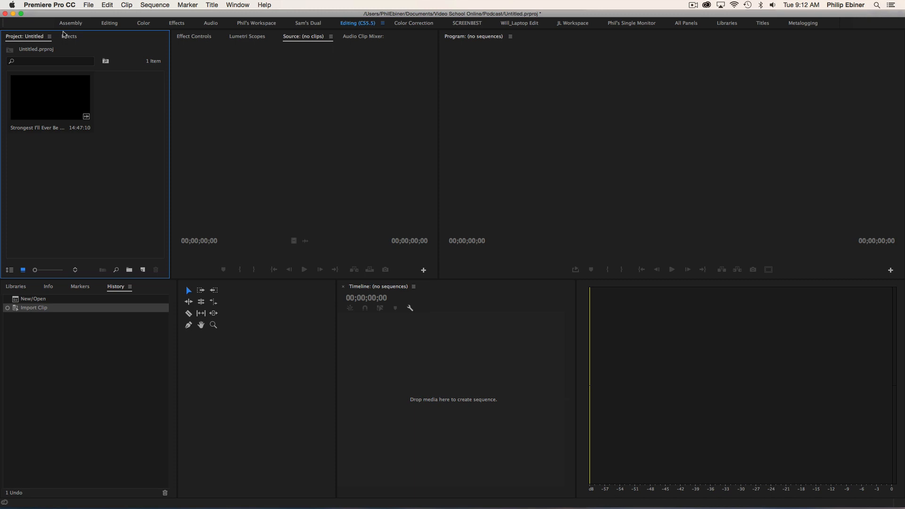
left_click(68, 37)
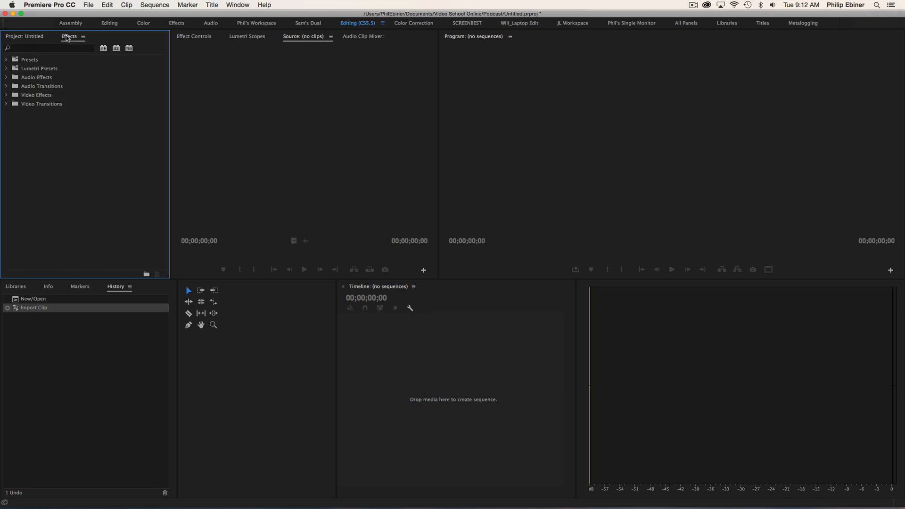
left_click(31, 36)
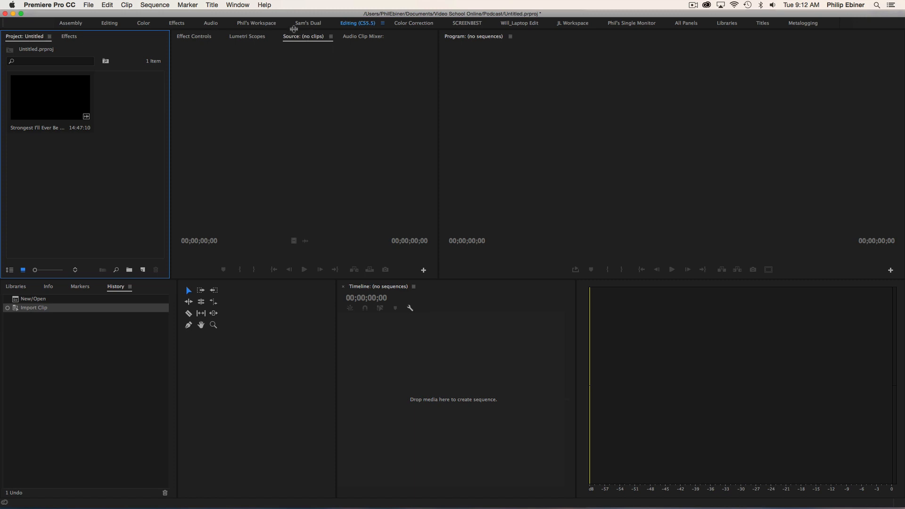
mouse_move(304, 37)
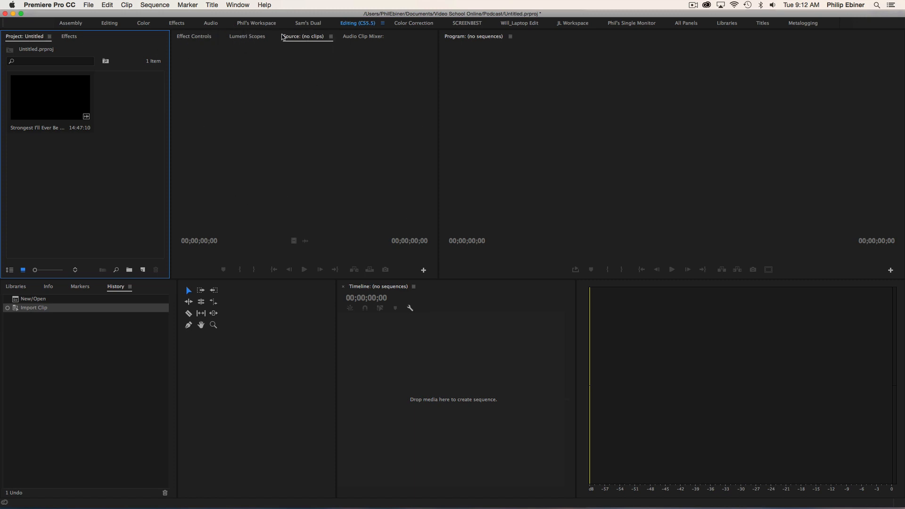
left_click(262, 37)
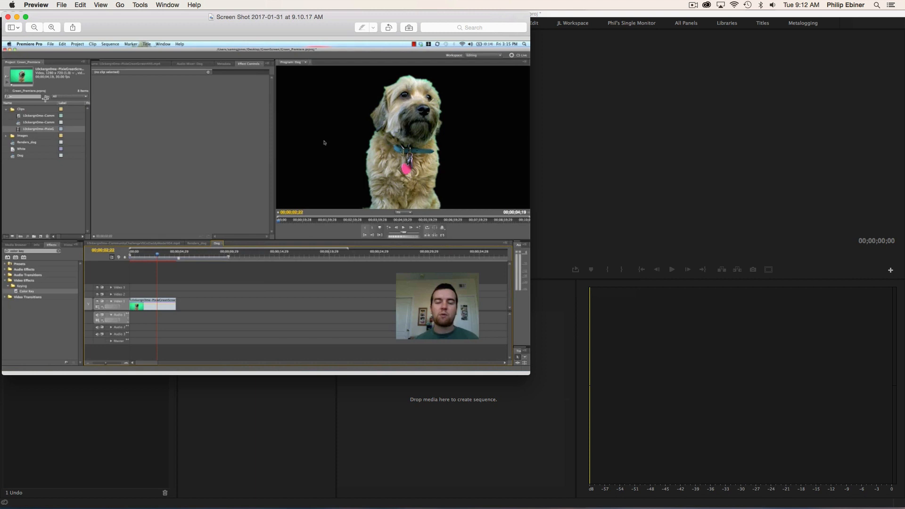
mouse_move(117, 185)
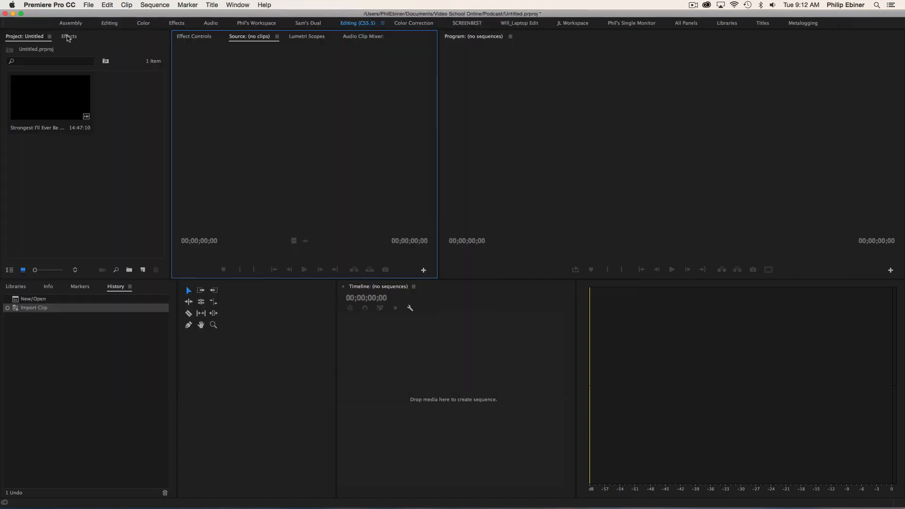
Undock the Effects panel and drag it up beside Effect Controls, Source and Lumetri Scopes.
left_click(69, 37)
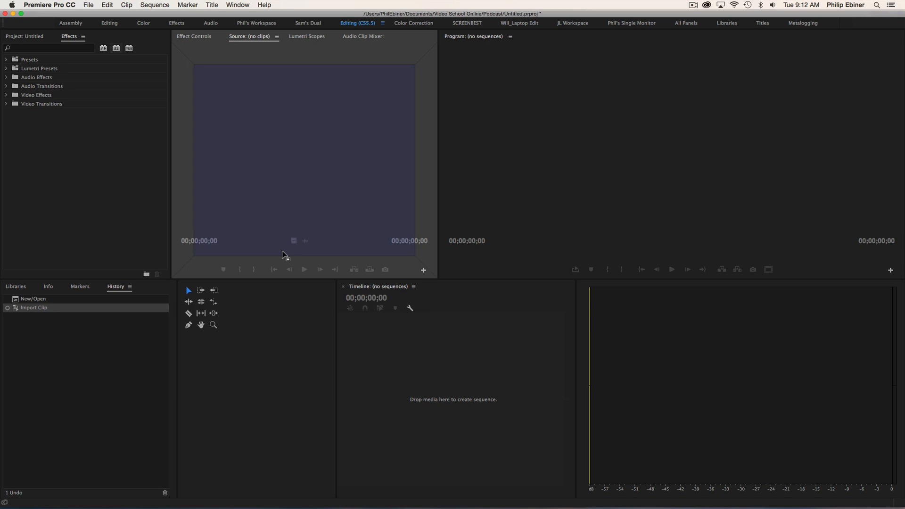
mouse_move(287, 243)
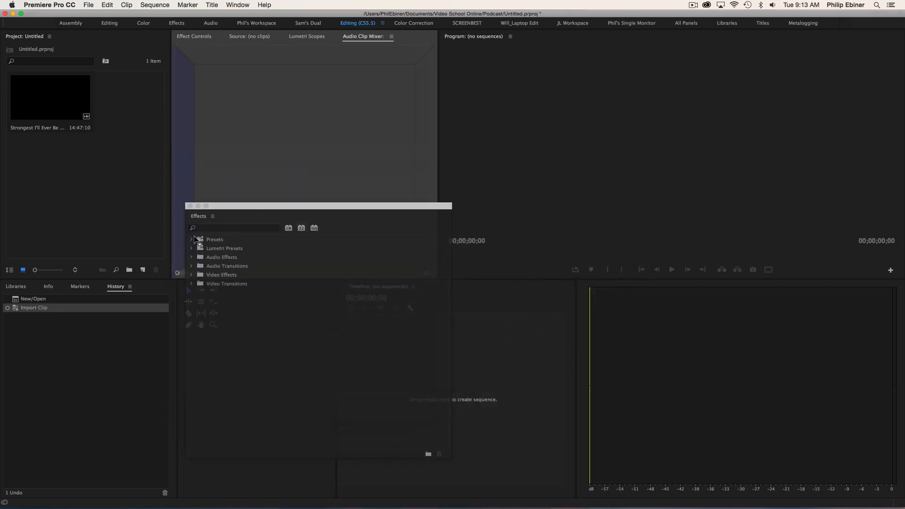
left_click_drag(319, 205, 397, 257)
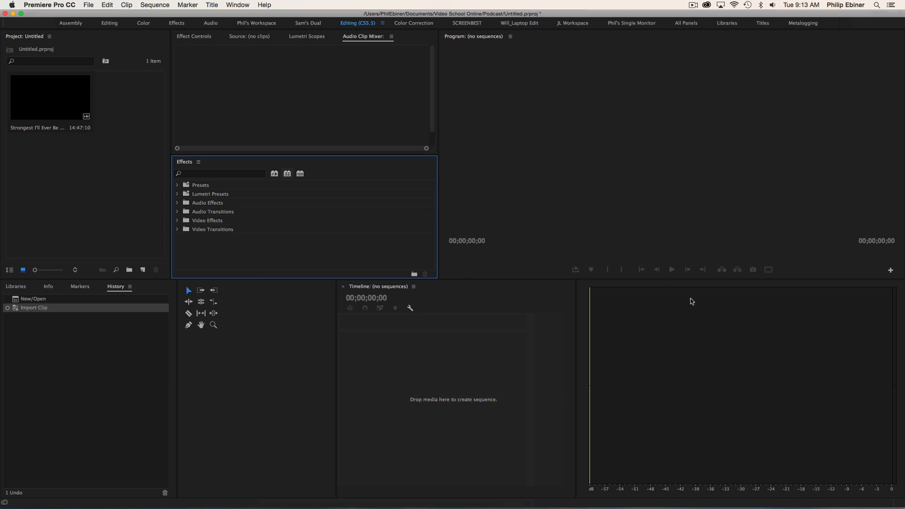
mouse_move(143, 259)
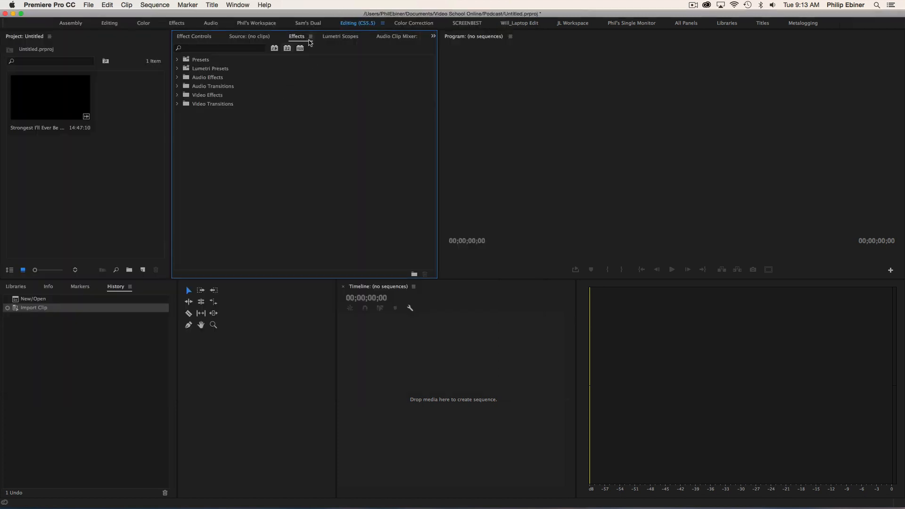
mouse_move(200, 40)
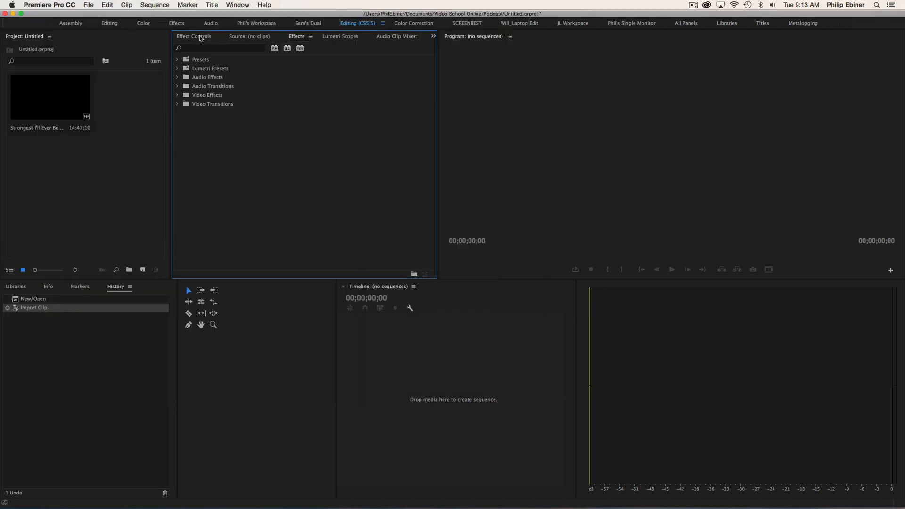
Bring Effect Controls forward and move Effects into the Info, Markers and History group.
left_click(193, 36)
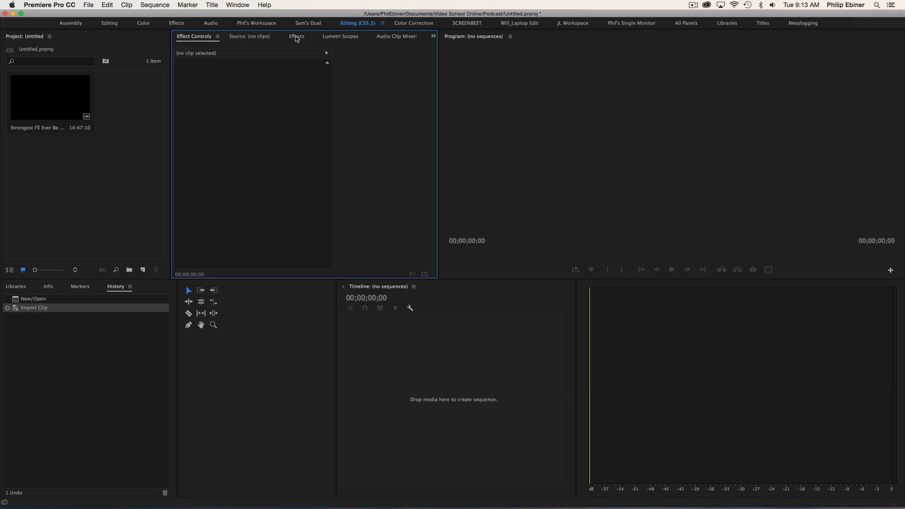
left_click(296, 37)
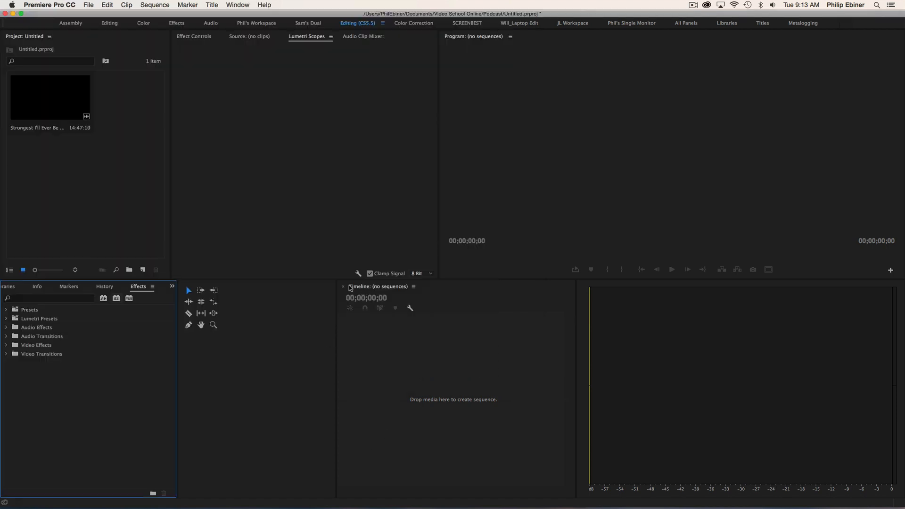
mouse_move(332, 354)
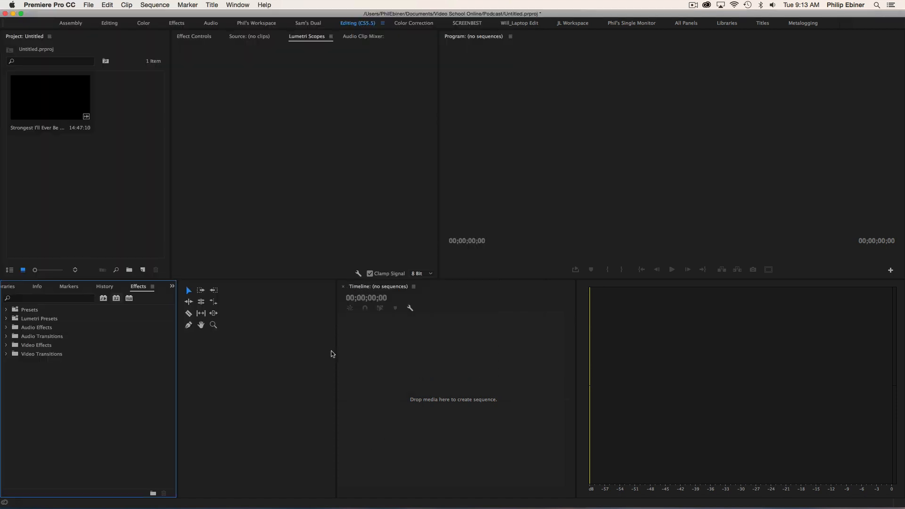
mouse_move(337, 349)
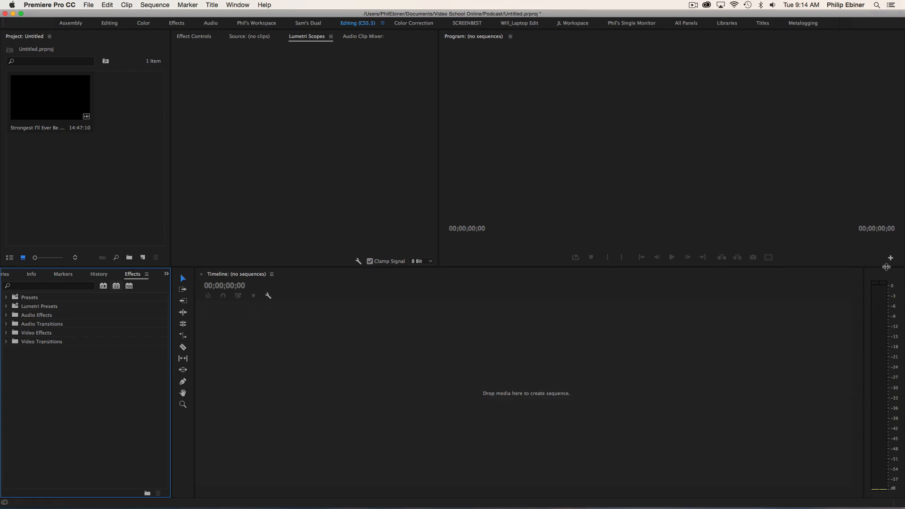
mouse_move(296, 268)
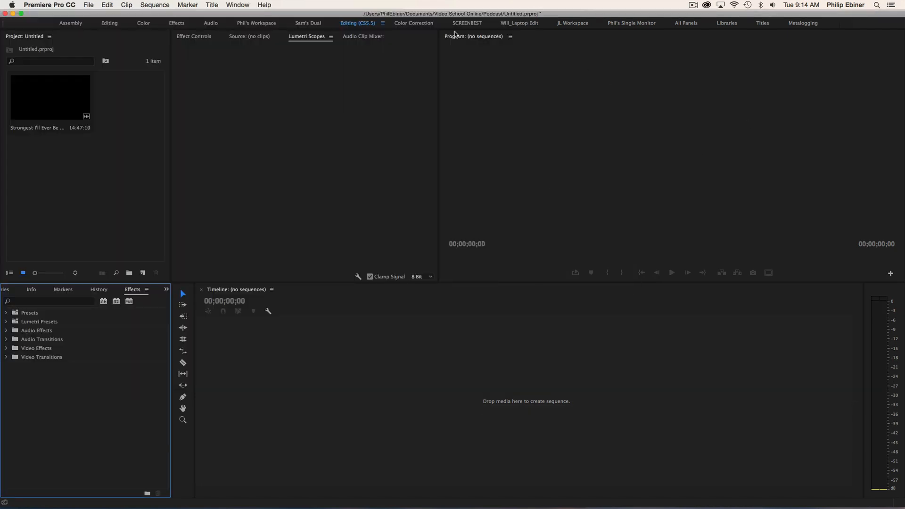
mouse_move(480, 63)
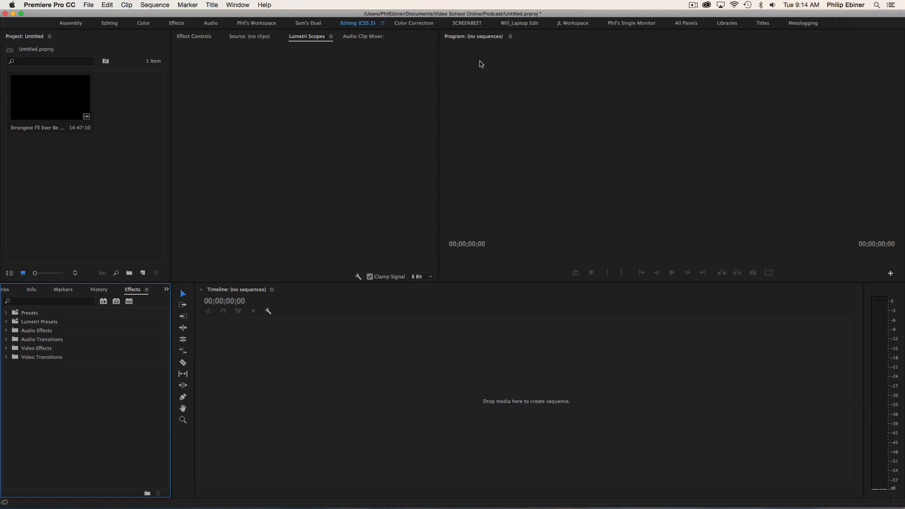
mouse_move(283, 96)
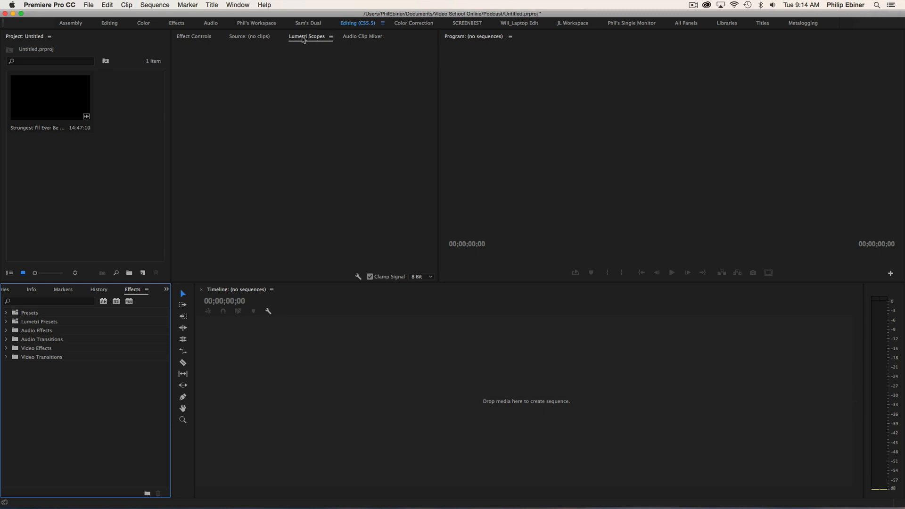
Close the Lumetri Scopes panel through its panel menu.
left_click(331, 36)
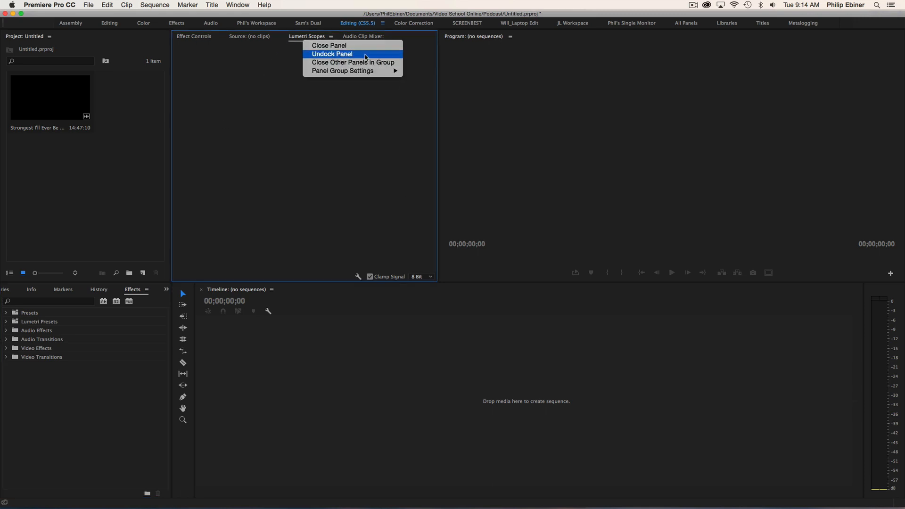
mouse_move(326, 46)
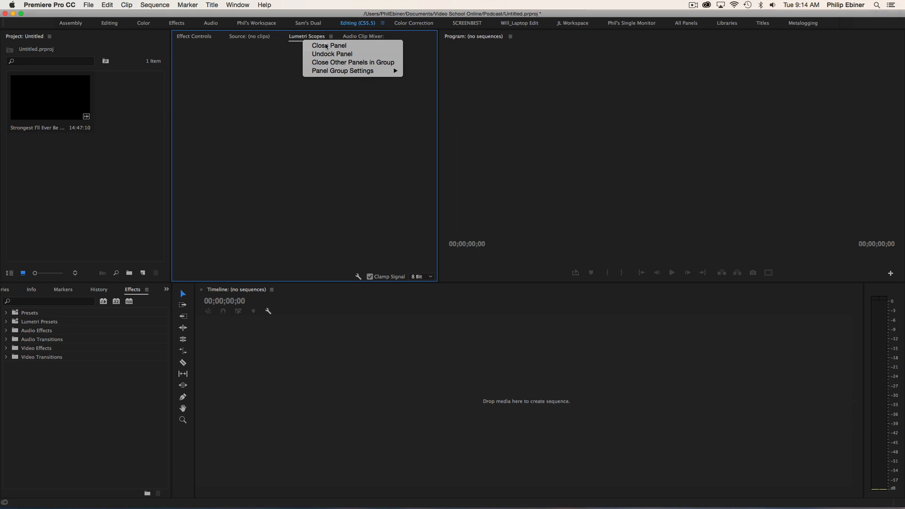
left_click(327, 45)
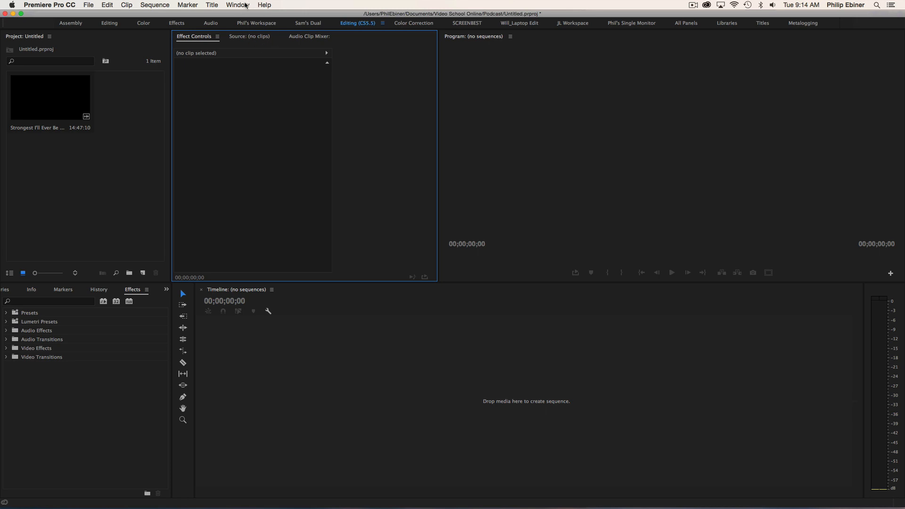
mouse_move(245, 4)
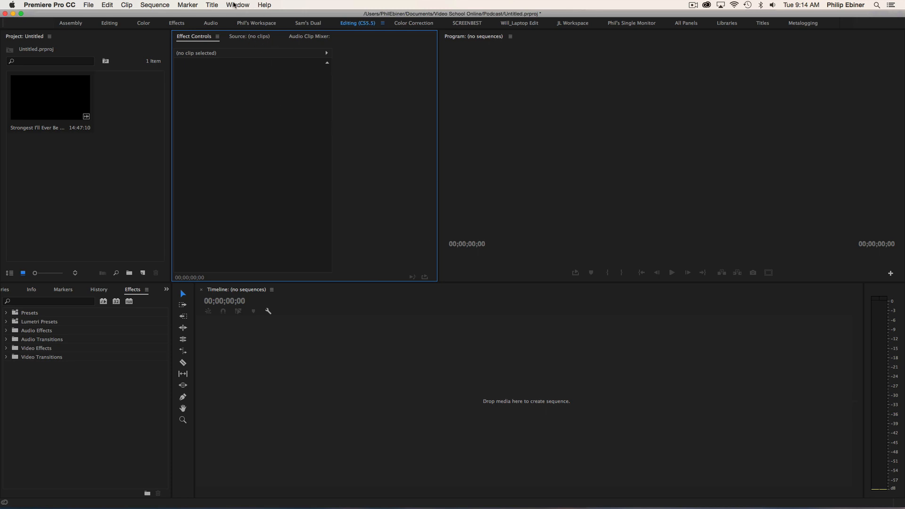
Open Metadata from the Window menu and dock it between Source and Audio Clip Mixer.
left_click(238, 5)
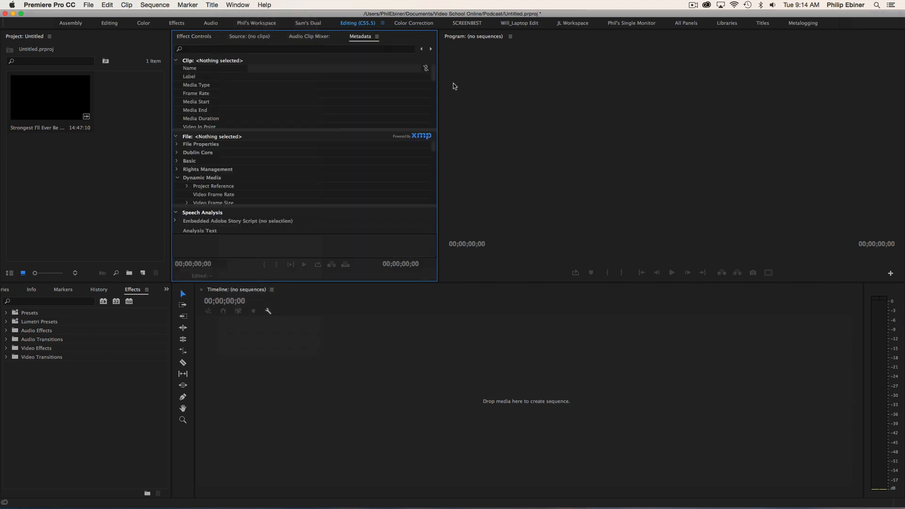
mouse_move(346, 49)
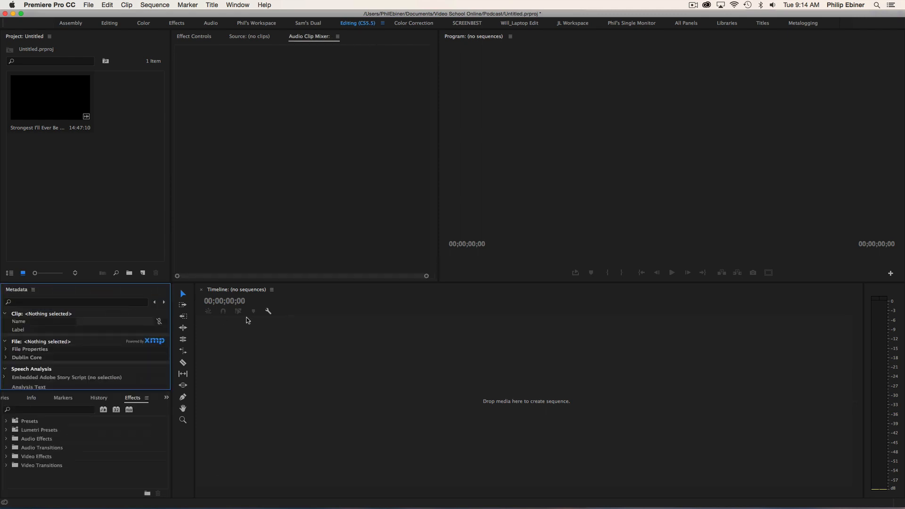
mouse_move(17, 291)
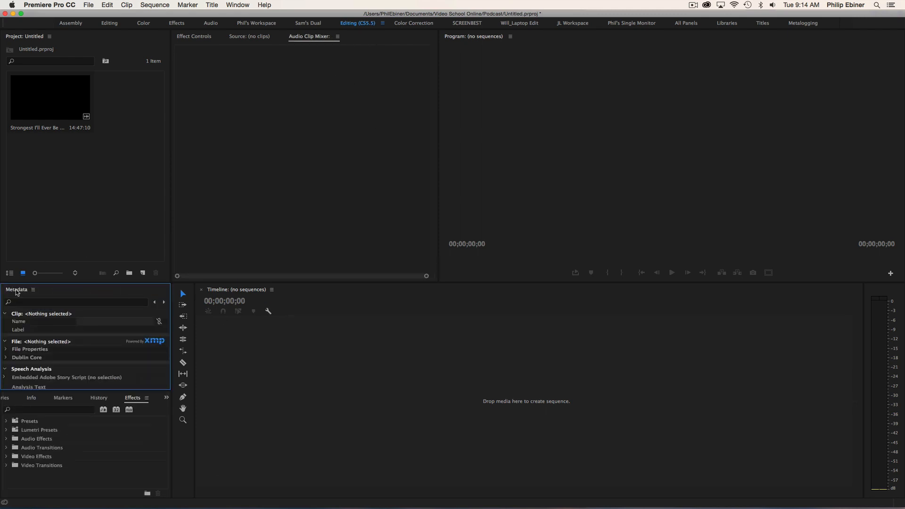
left_click(238, 5)
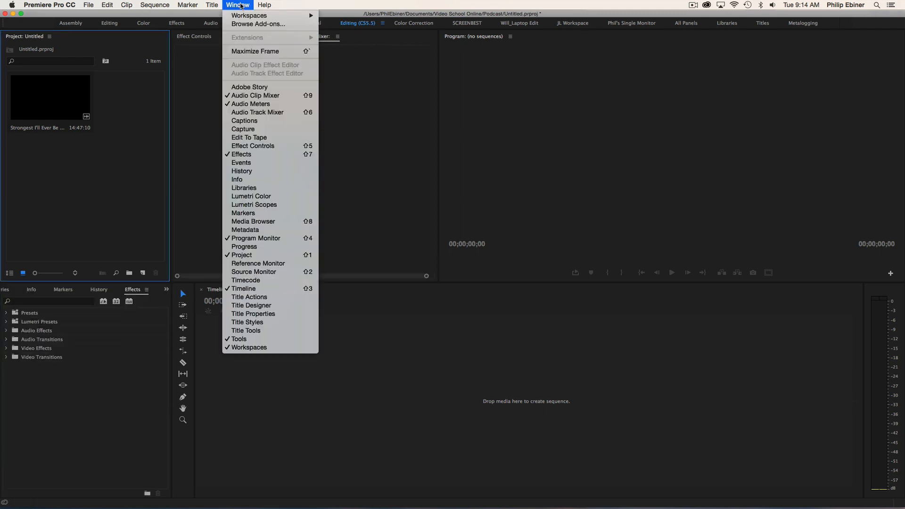
left_click(246, 229)
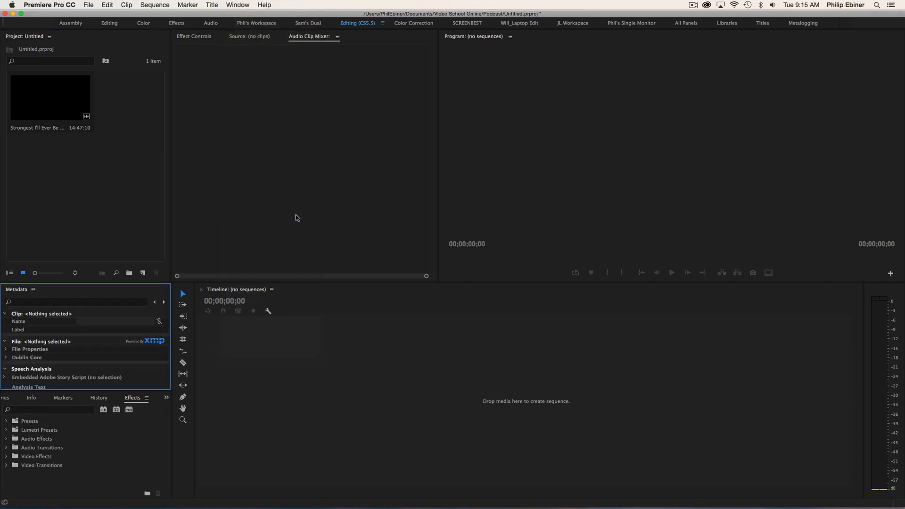
mouse_move(16, 289)
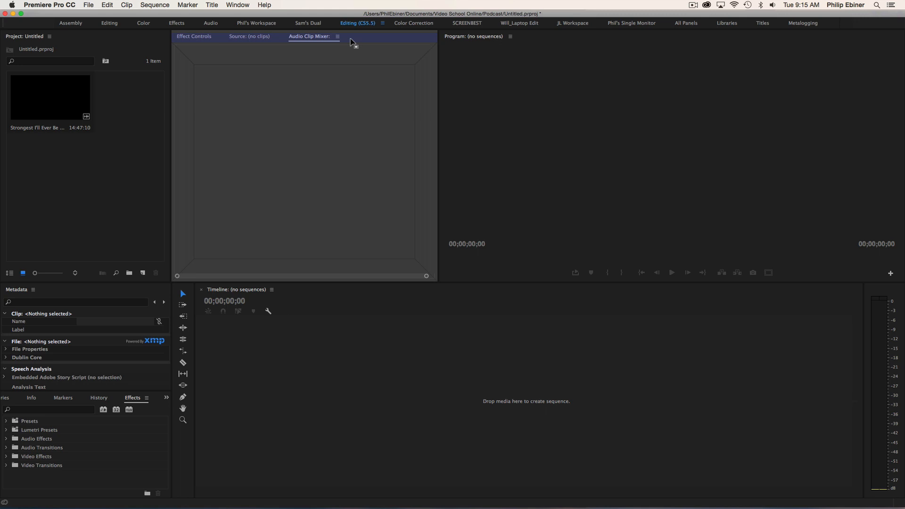
left_click(300, 36)
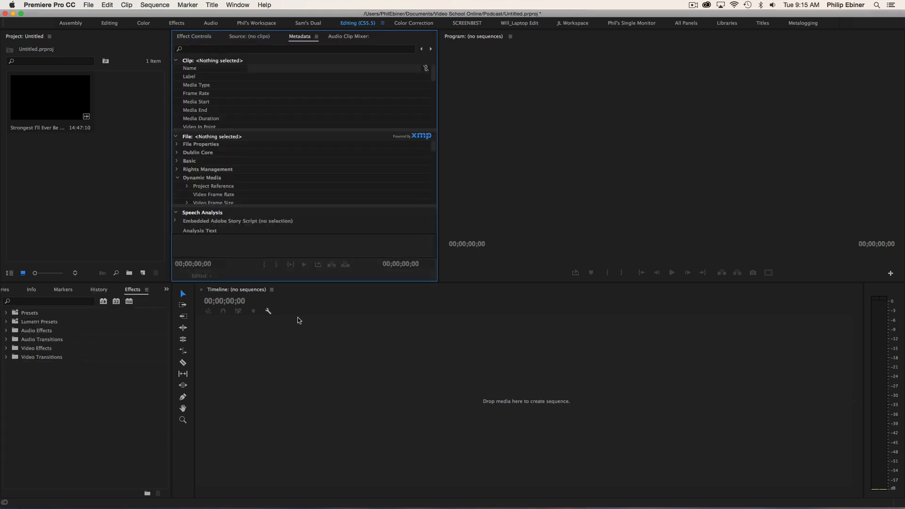
left_click(193, 36)
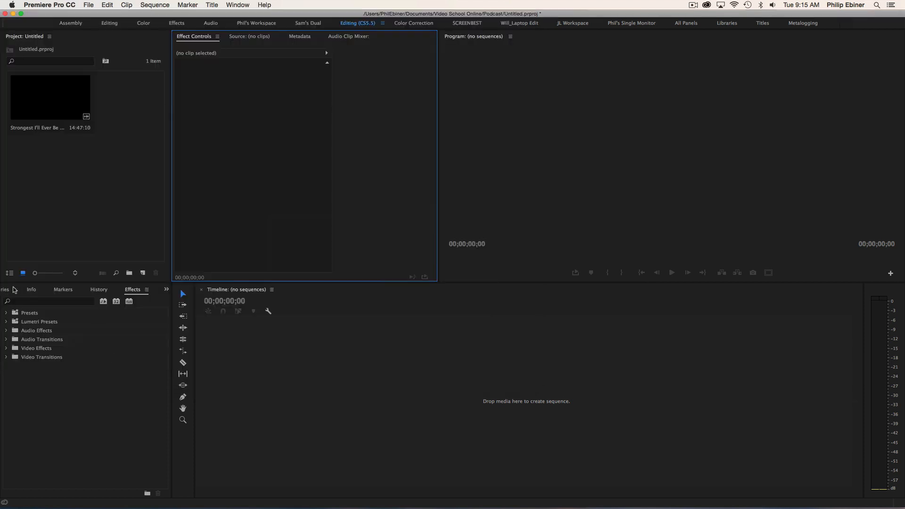
Close the Markers and Libraries panels and dock Media Browser beside Info and Effects.
left_click(99, 290)
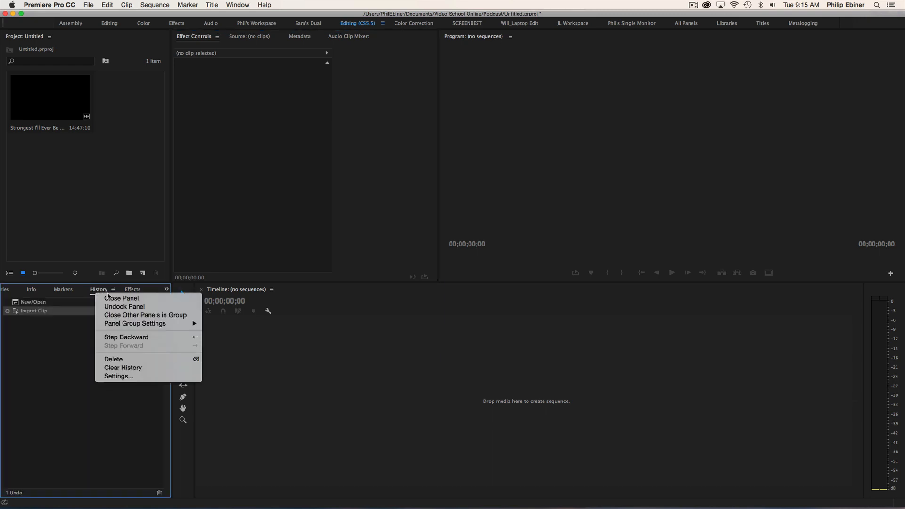
left_click(79, 290)
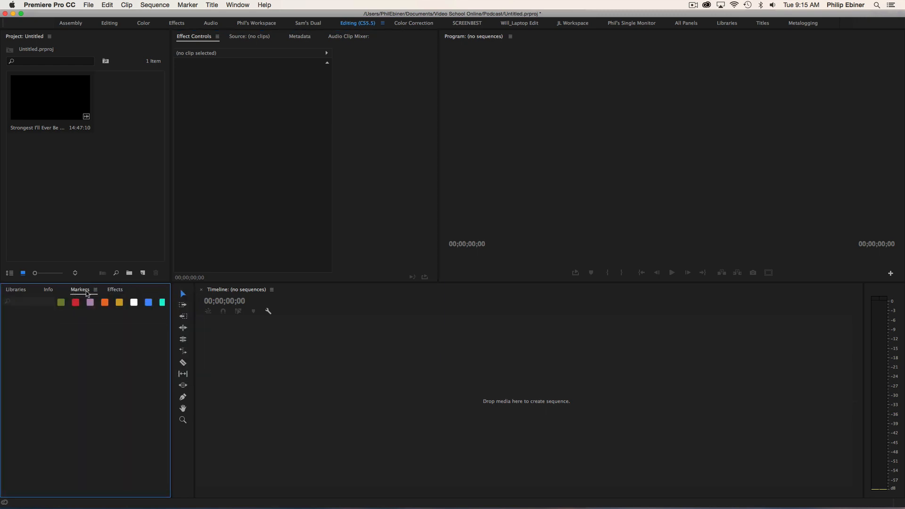
left_click(48, 289)
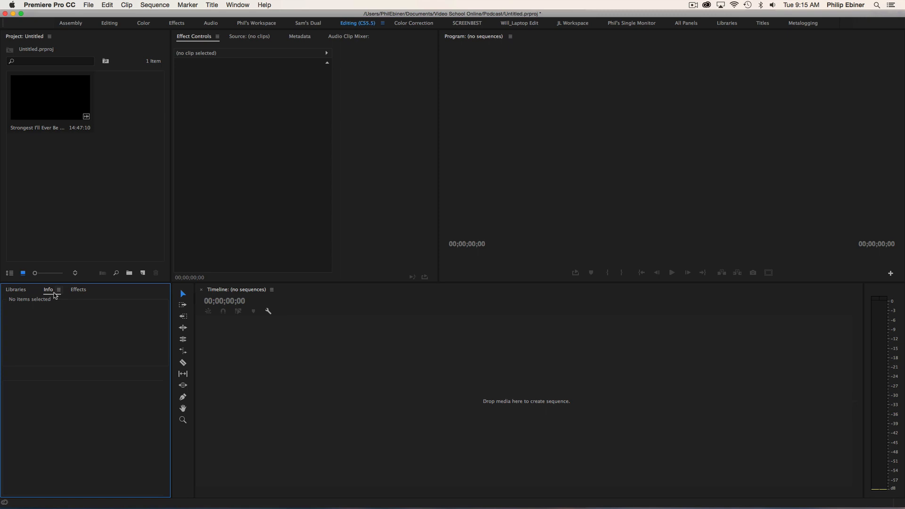
left_click(16, 289)
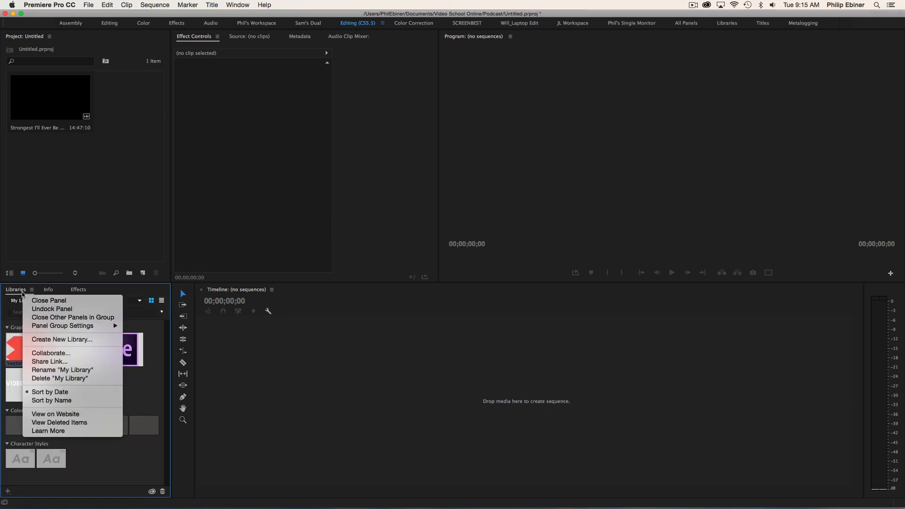
left_click(237, 5)
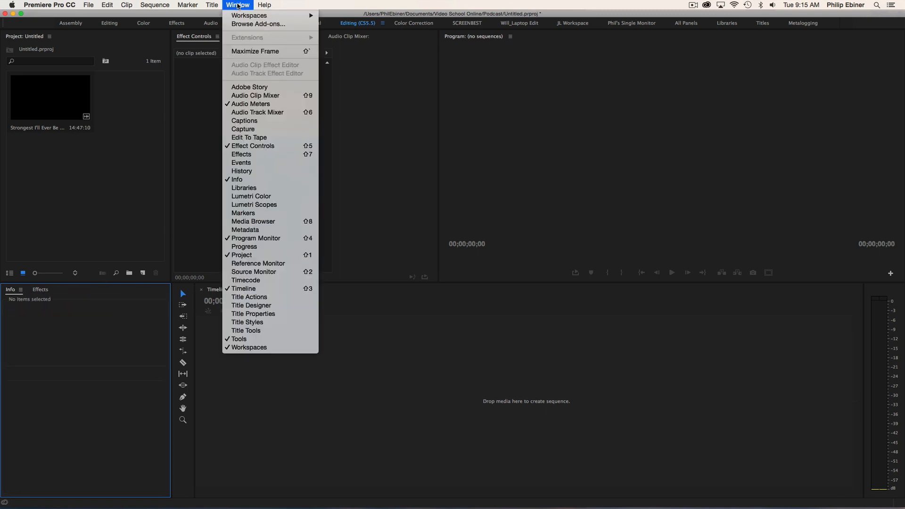
mouse_move(271, 222)
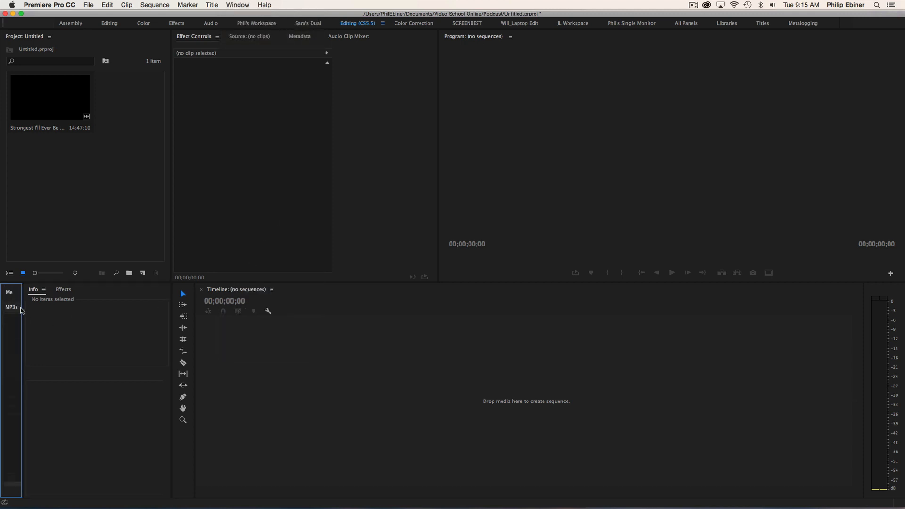
mouse_move(83, 413)
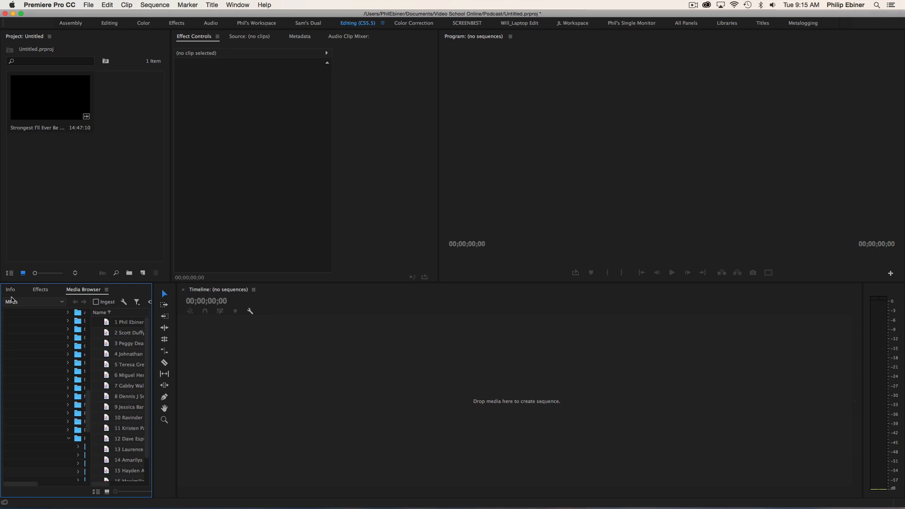
left_click(41, 290)
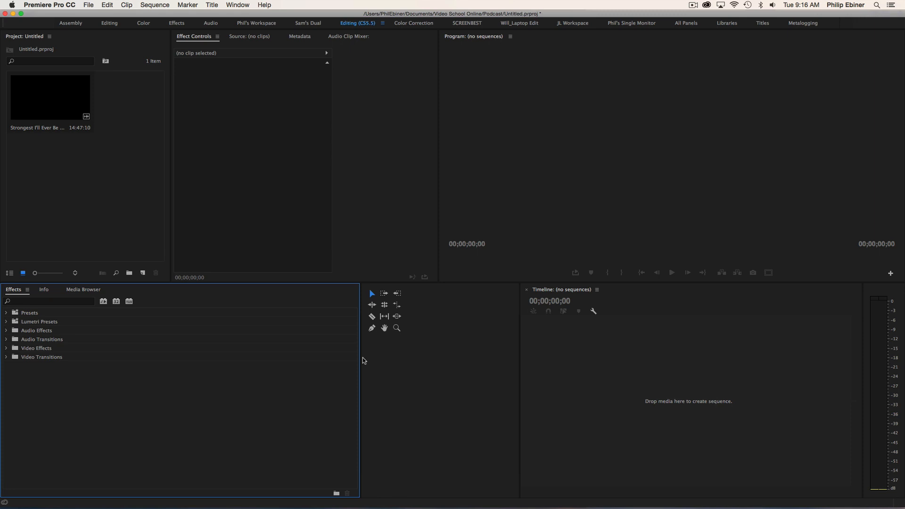
mouse_move(363, 356)
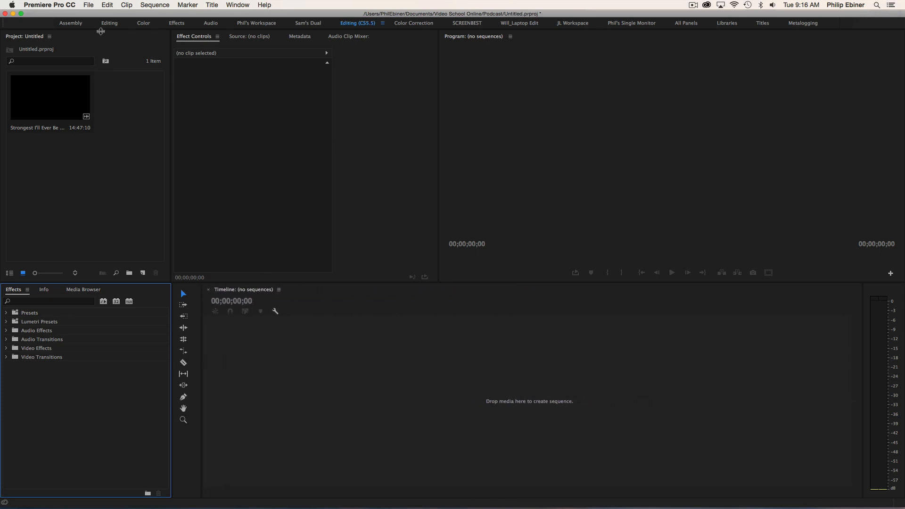
mouse_move(203, 18)
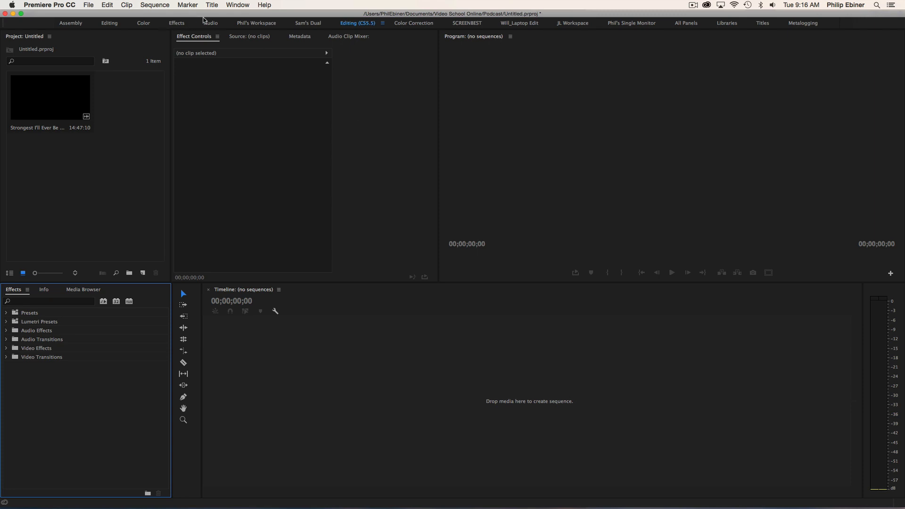
mouse_move(285, 29)
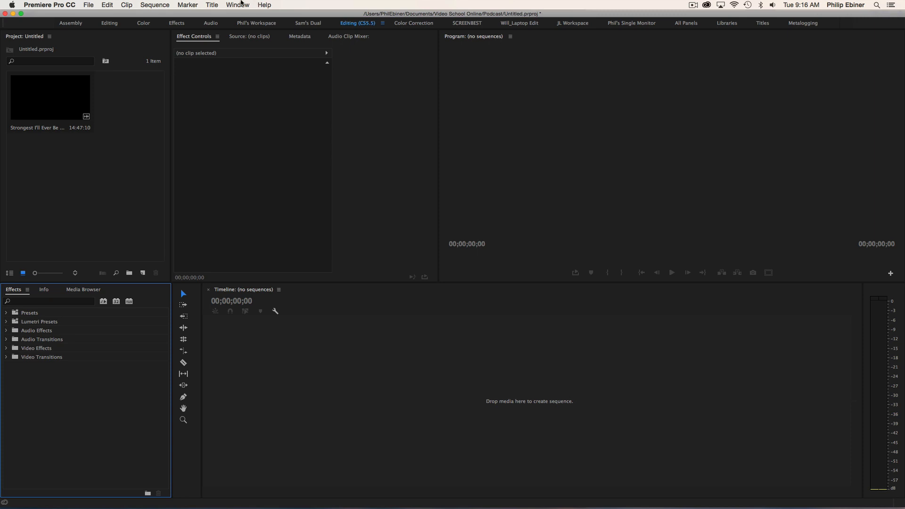
Switch to the Single Monitor workspace, then to Phil's Workspace.
left_click(236, 4)
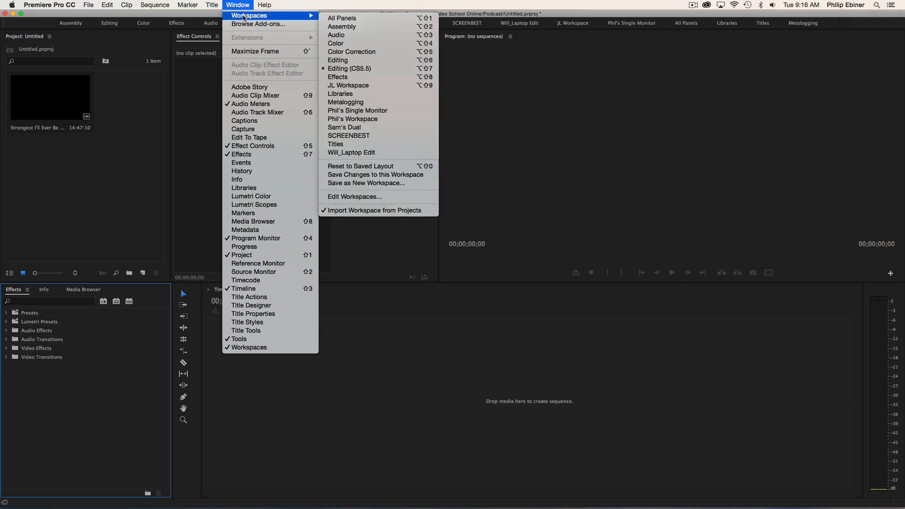
mouse_move(349, 186)
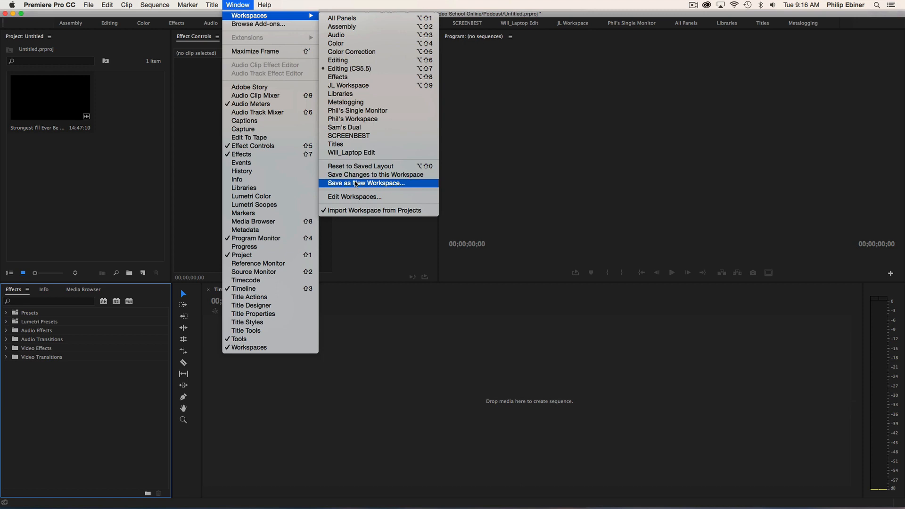
mouse_move(378, 111)
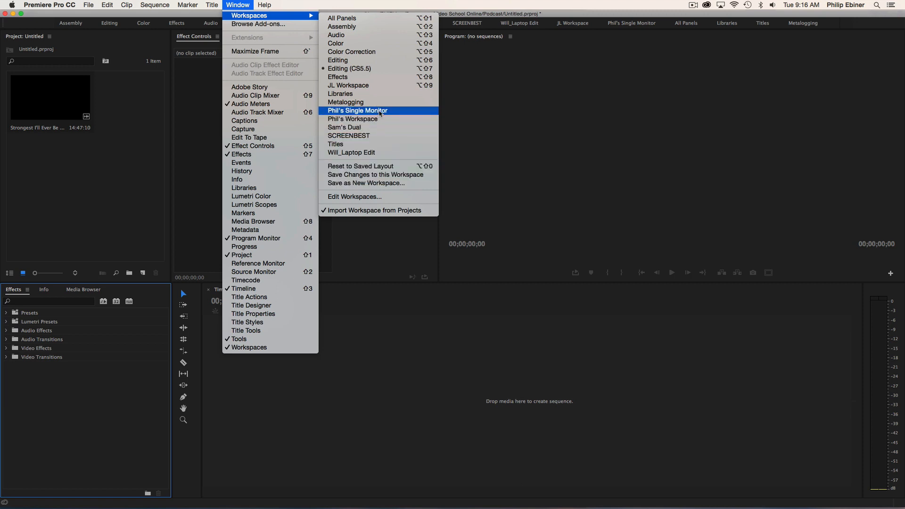
left_click(357, 110)
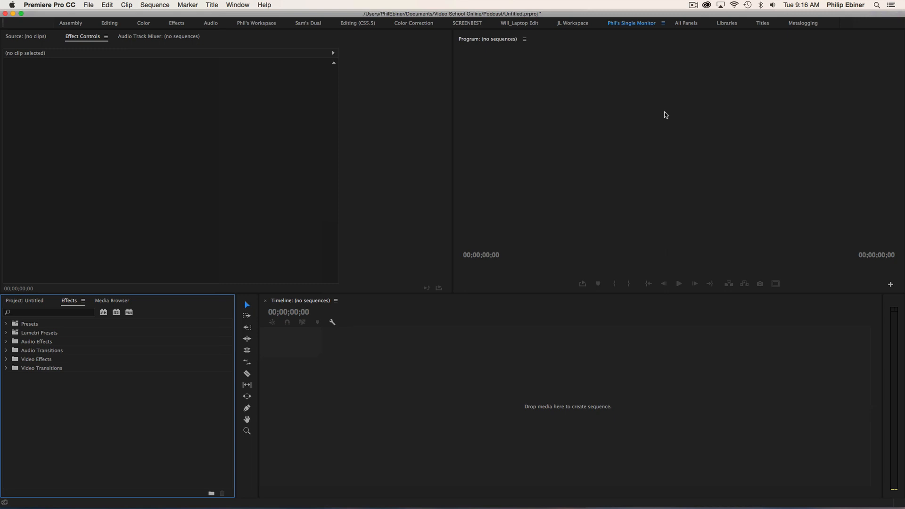
left_click(237, 5)
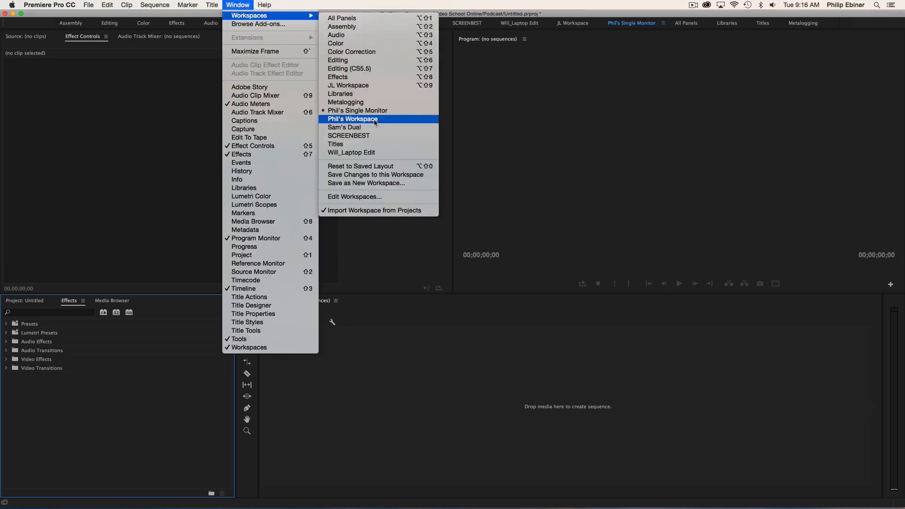
left_click(353, 119)
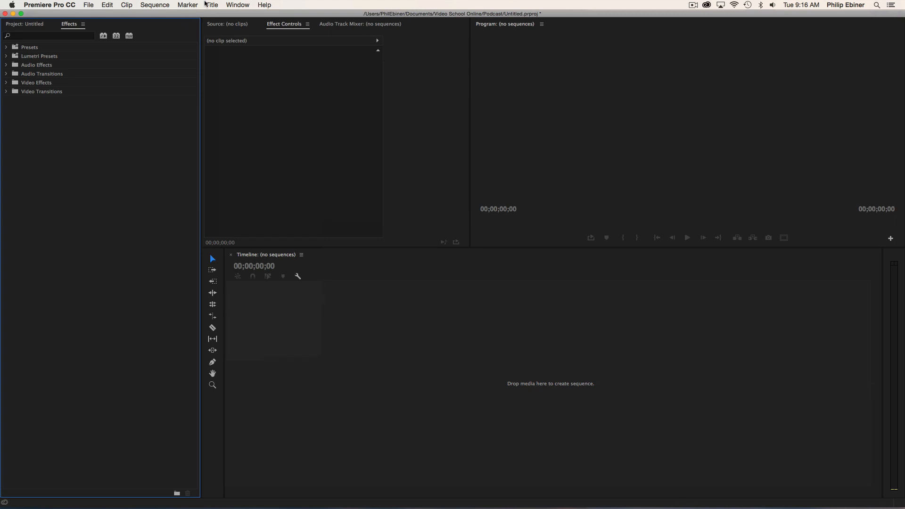
left_click(238, 5)
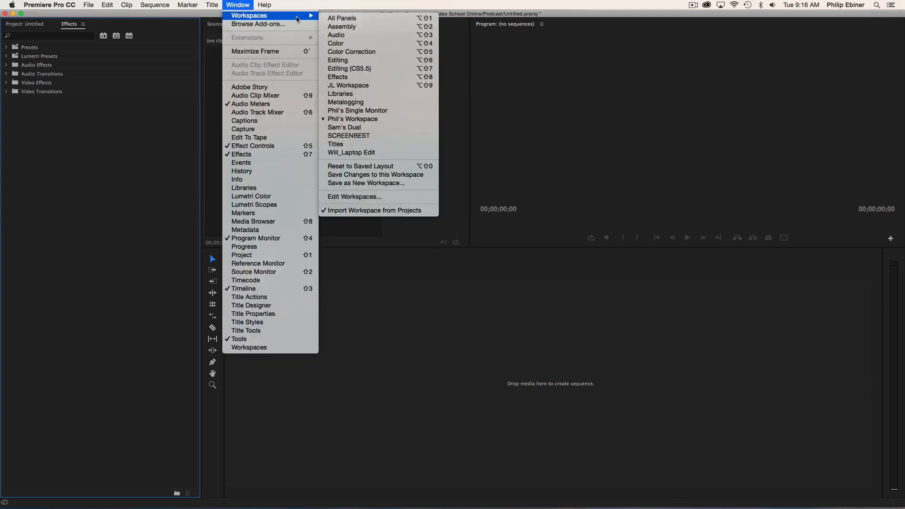
mouse_move(358, 128)
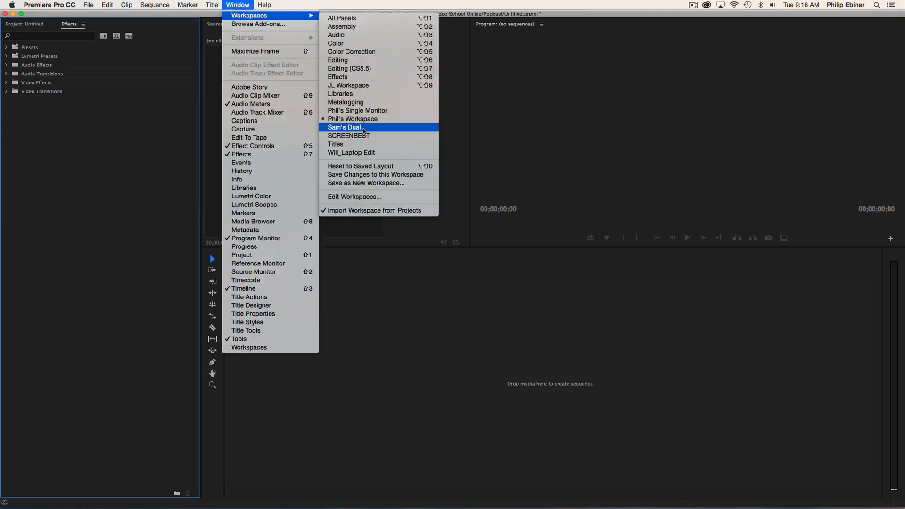
Choose Sam's Dual workspace from the Workspaces submenu.
left_click(343, 128)
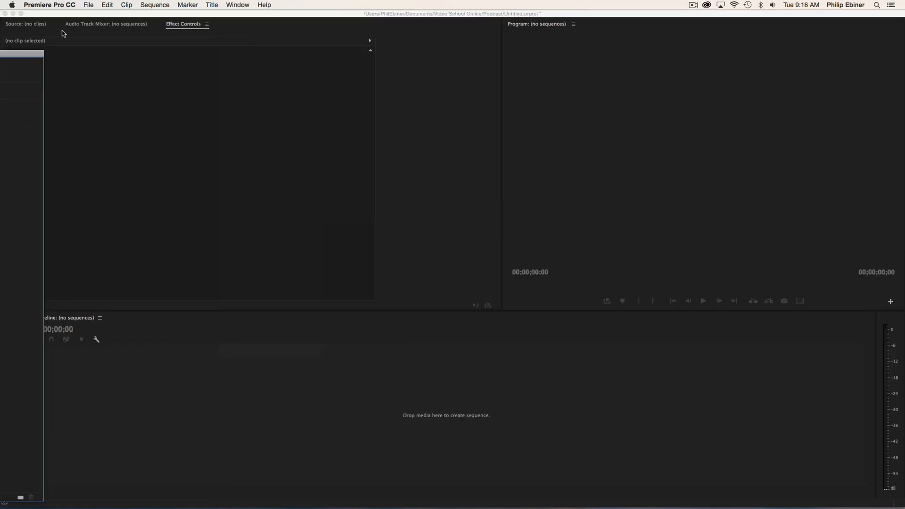
mouse_move(535, 251)
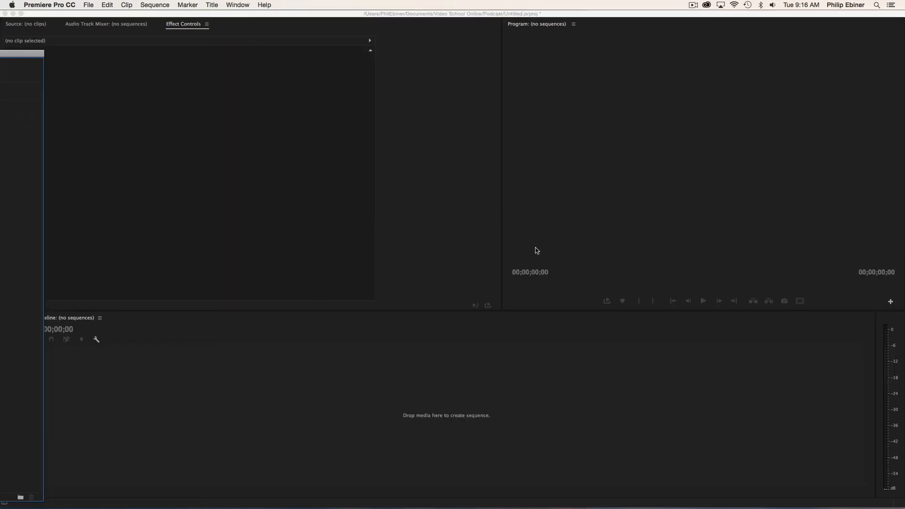
mouse_move(359, 23)
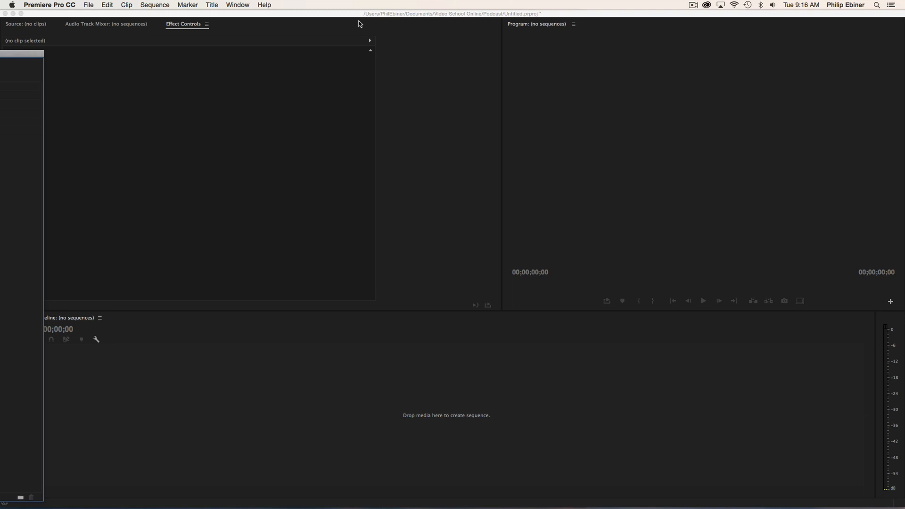
mouse_move(501, 160)
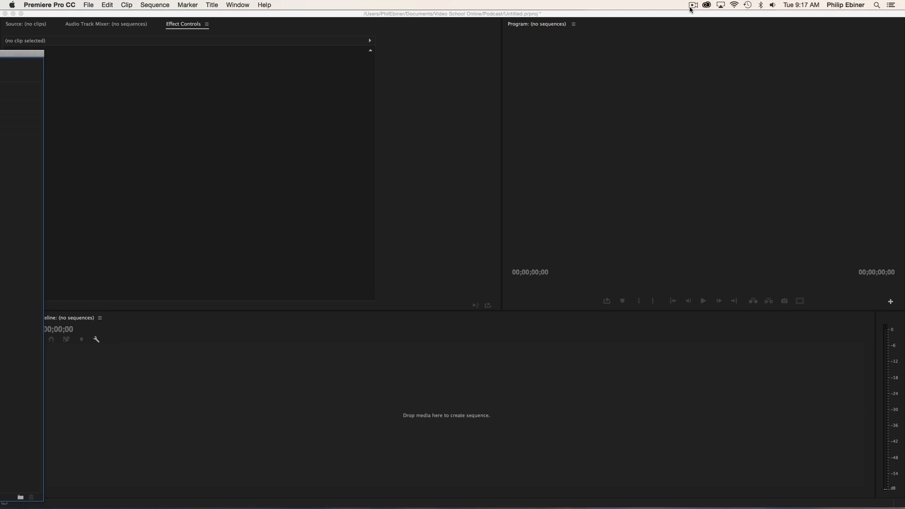
mouse_move(720, 43)
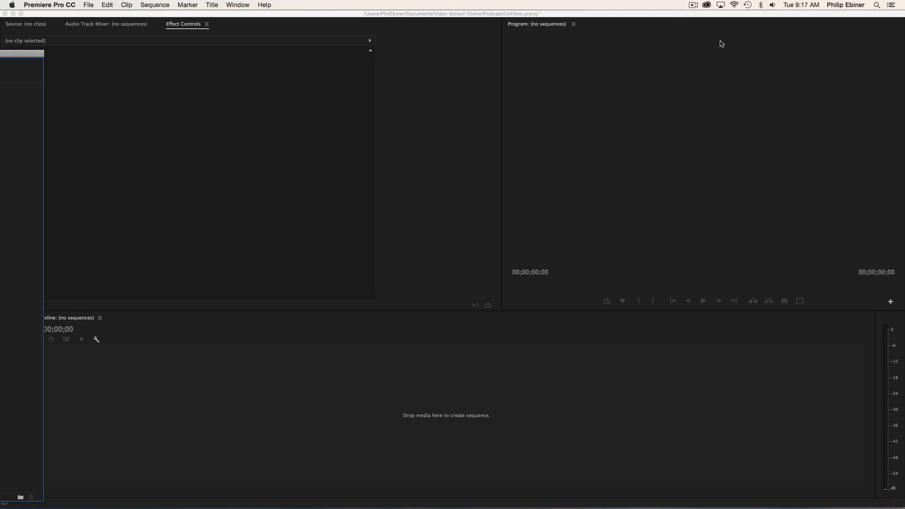